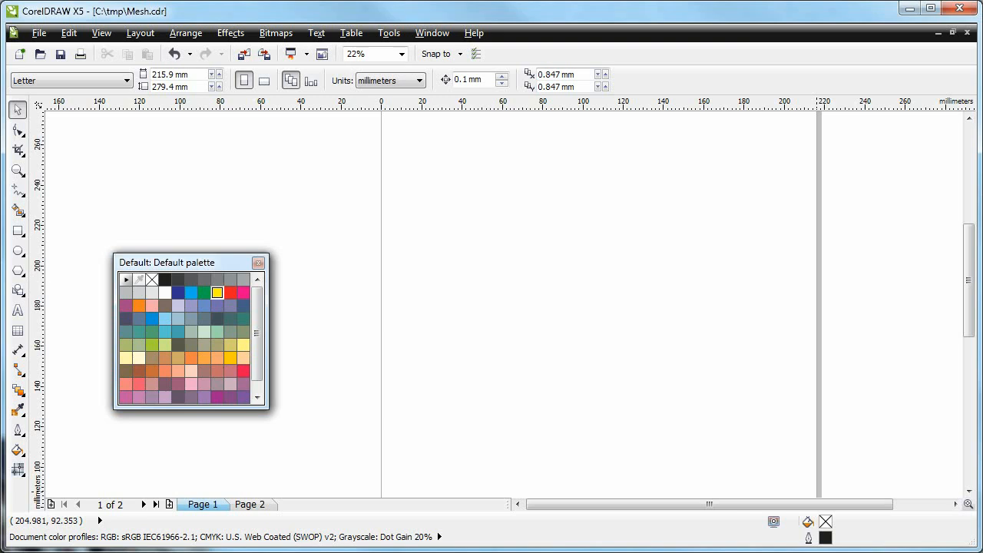
mouse_move(304, 398)
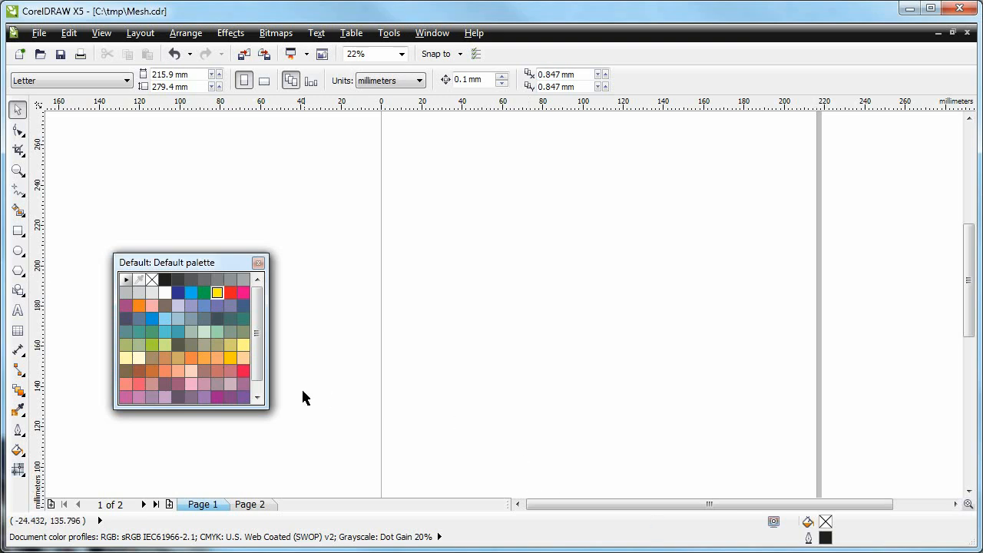
Step: Draw an unfilled circle about 81.5 mm across, right of page centre
left_click(18, 251)
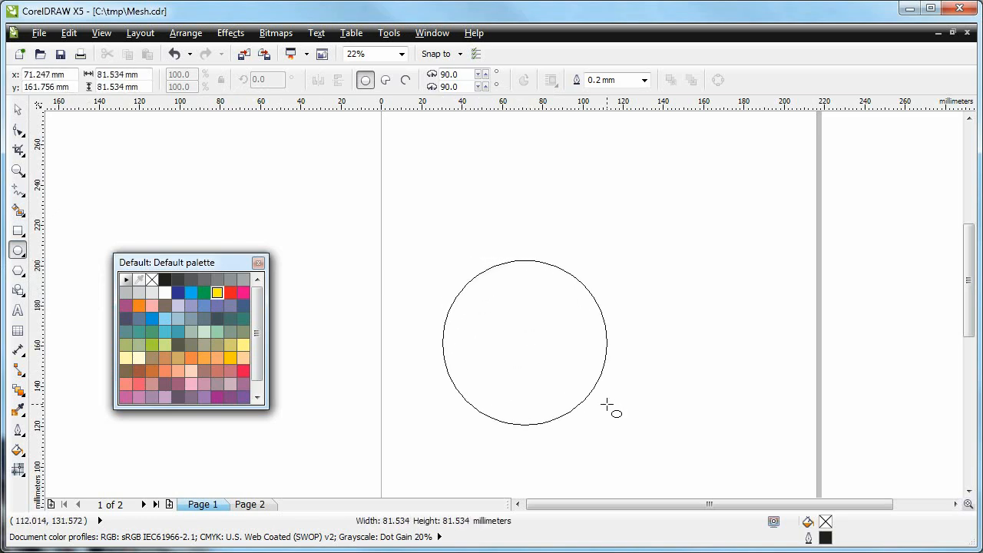
left_click(524, 341)
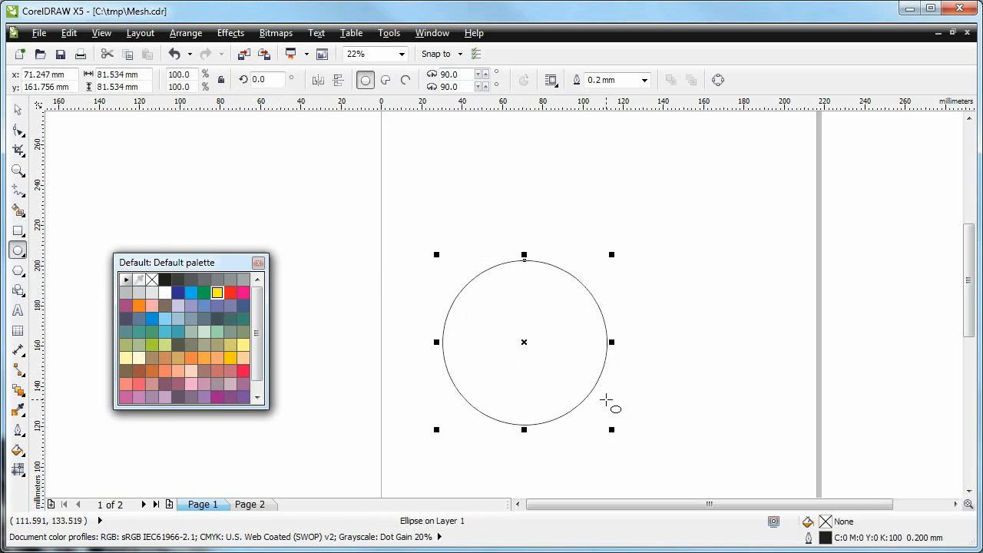
mouse_move(743, 376)
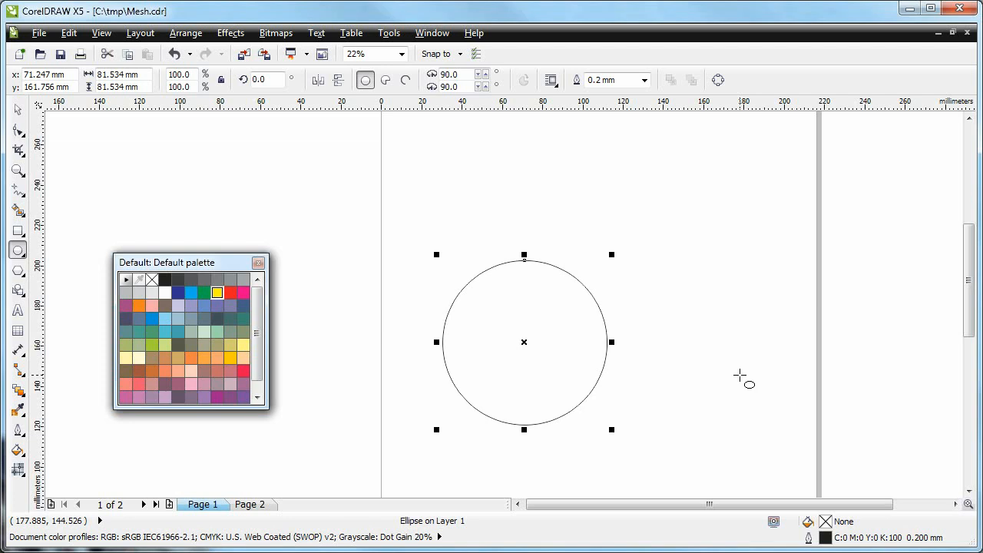
mouse_move(46, 490)
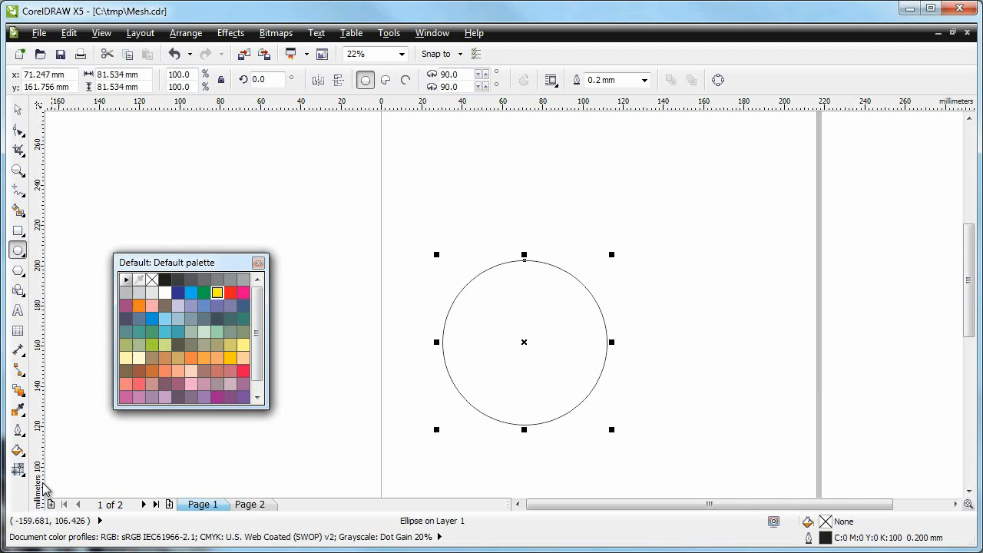
mouse_move(17, 468)
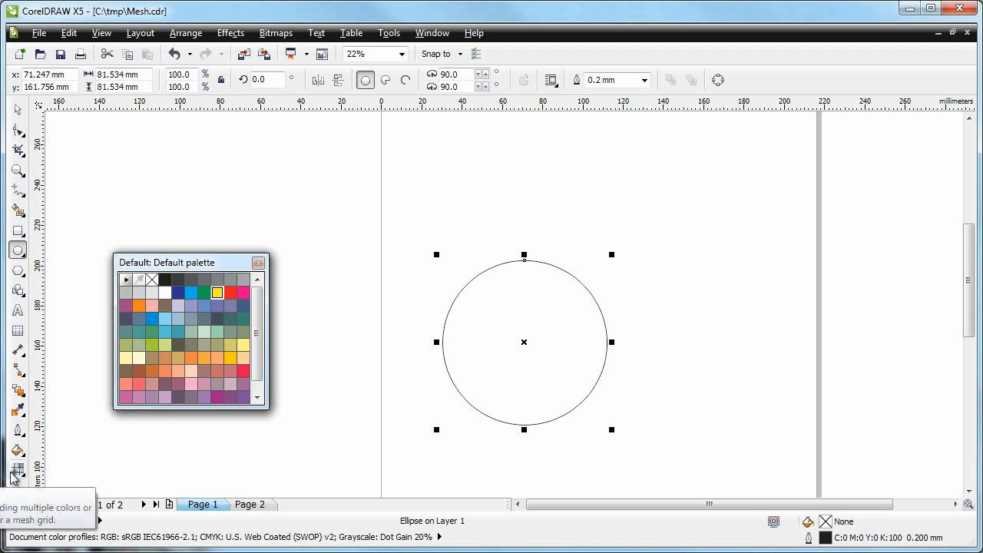
mouse_move(14, 472)
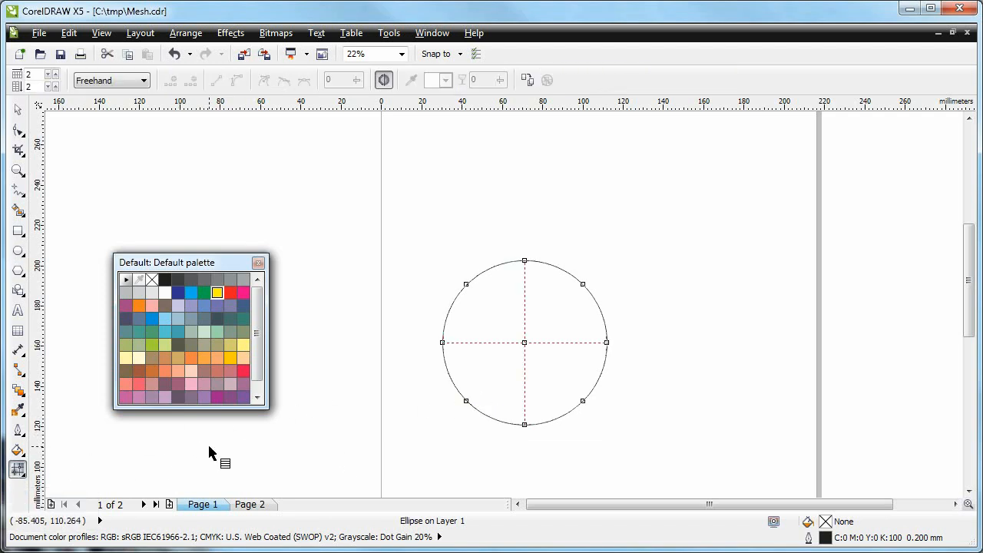
mouse_move(477, 348)
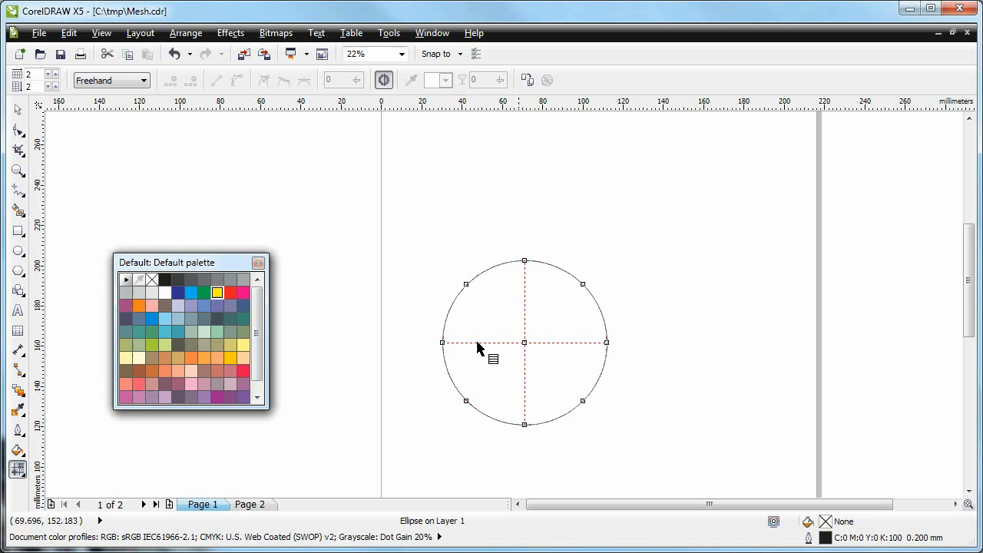
mouse_move(525, 283)
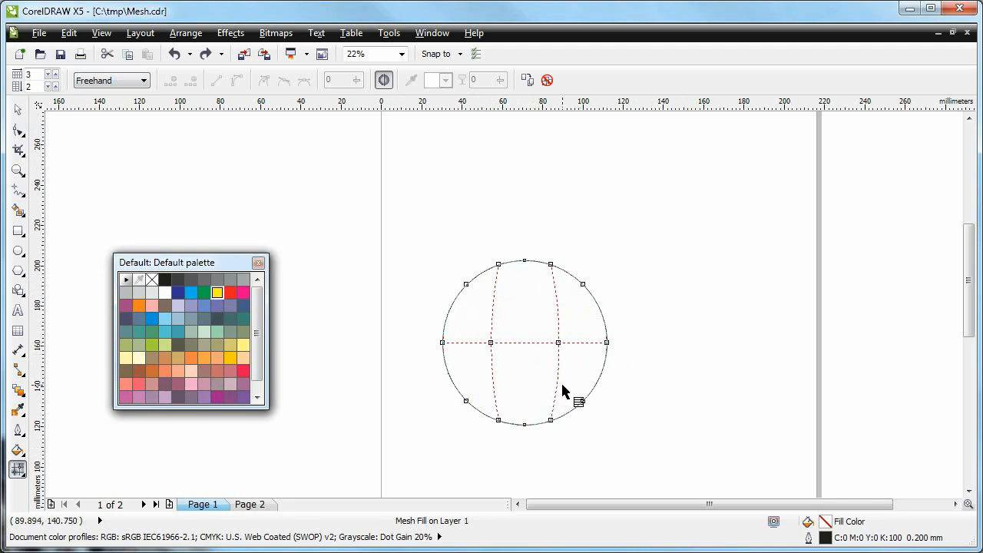
mouse_move(418, 320)
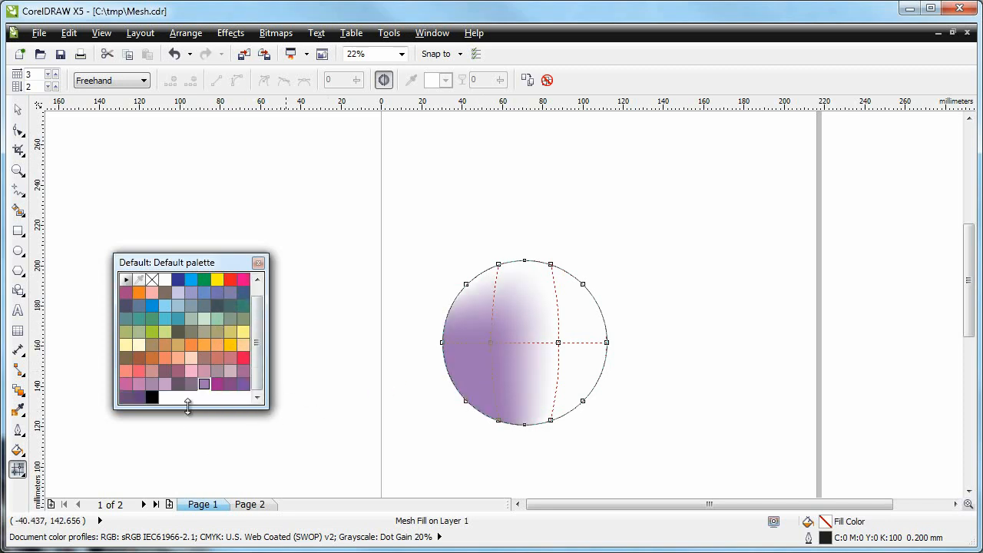
mouse_move(577, 330)
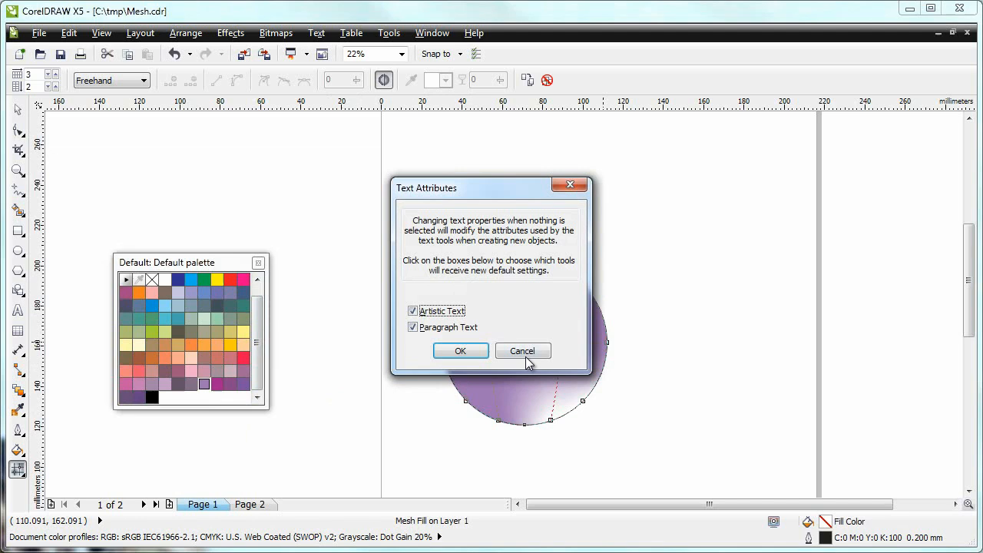
Step: Cancel the Text Attributes prompt and shade mesh nodes with dark purple
left_click(522, 351)
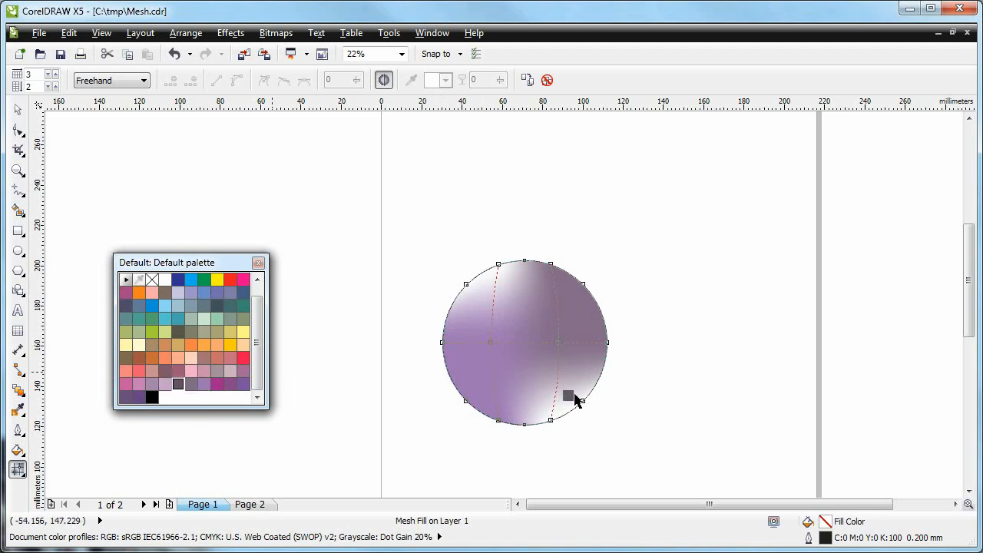
left_click(177, 386)
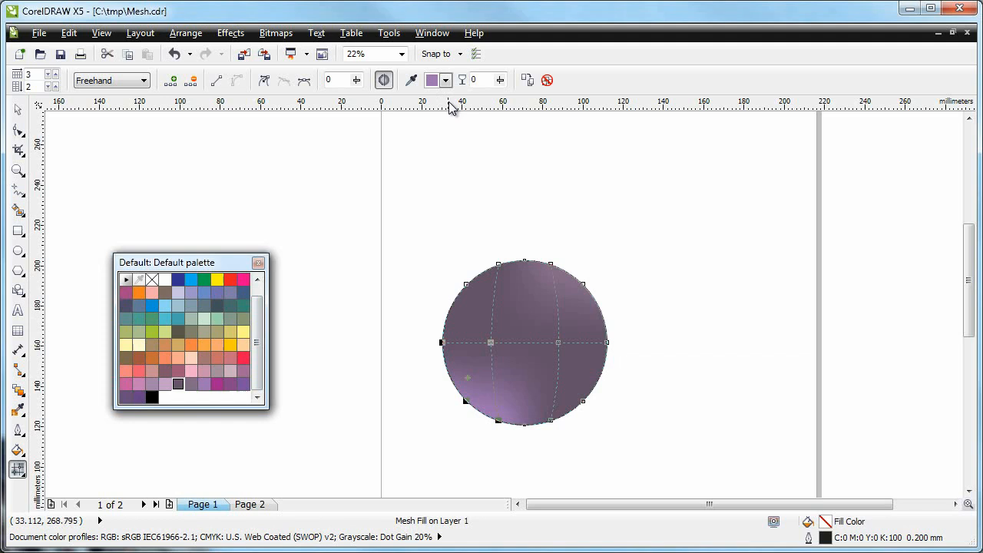
left_click(445, 80)
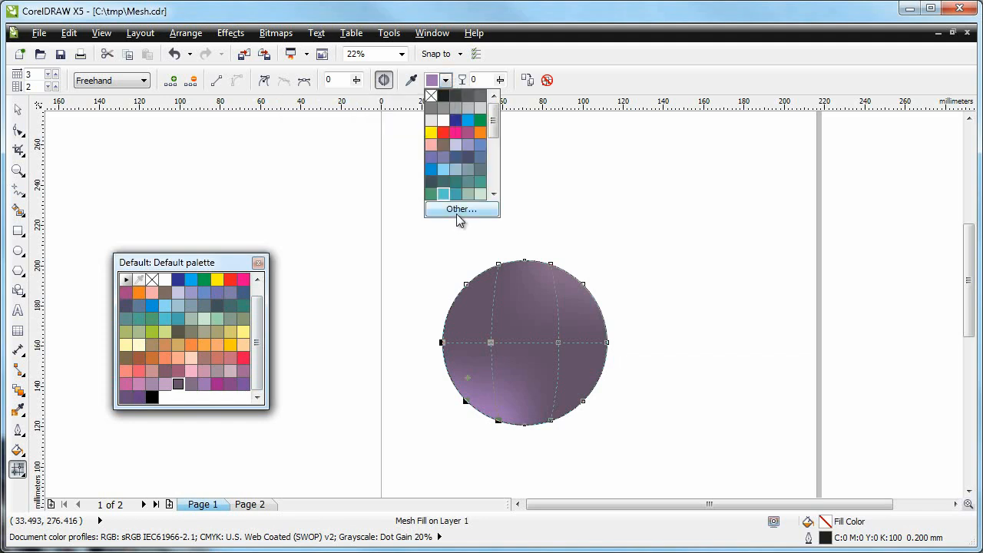
Step: Colour the selected mesh node soft mauve, HLS 312/60/29, using the colour Mixers
left_click(460, 208)
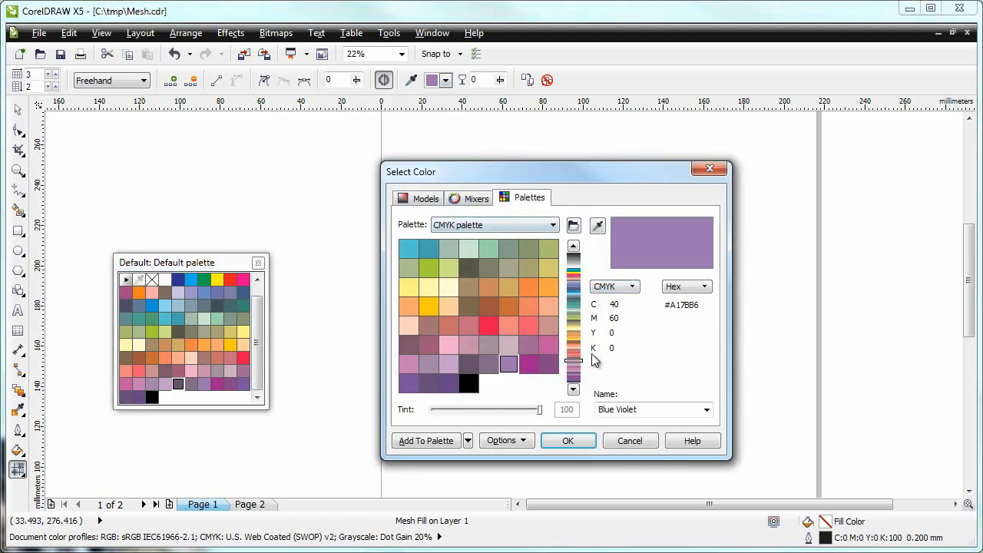
left_click(469, 199)
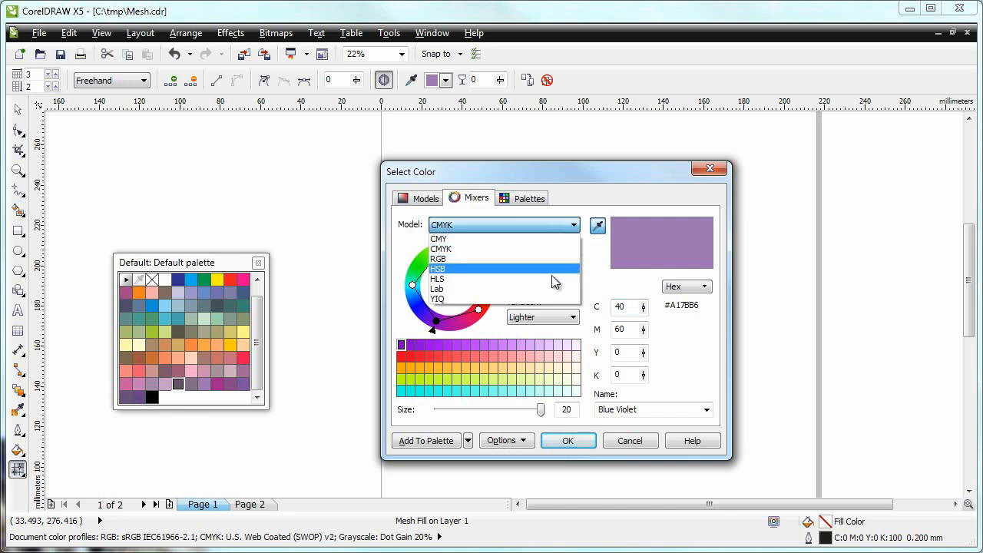
left_click(438, 279)
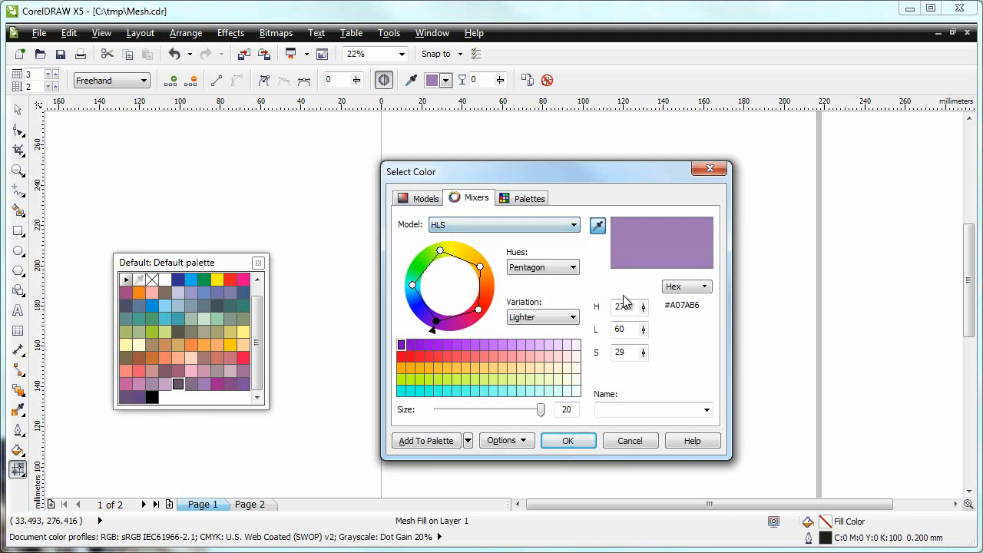
left_click(644, 301)
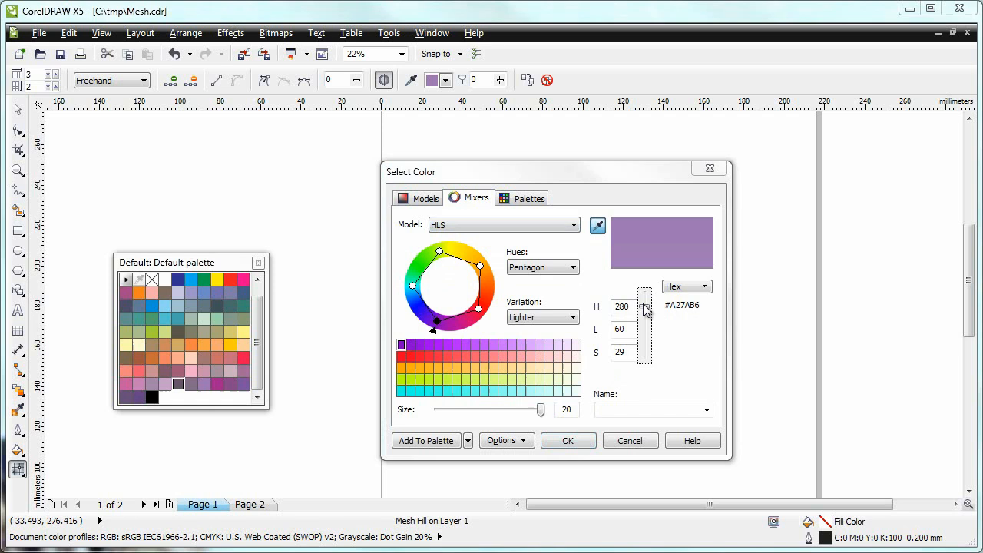
left_click_drag(644, 311, 644, 306)
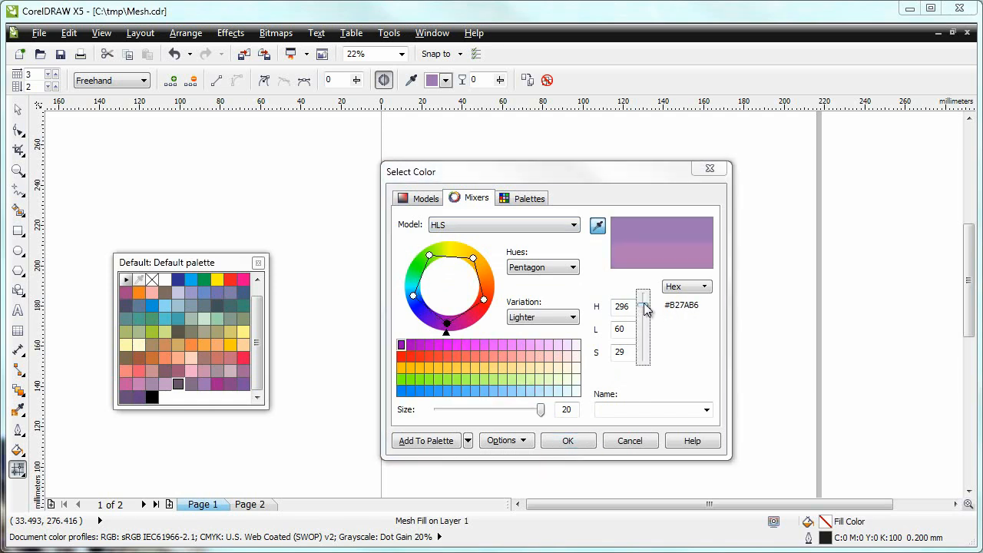
left_click_drag(641, 307, 641, 318)
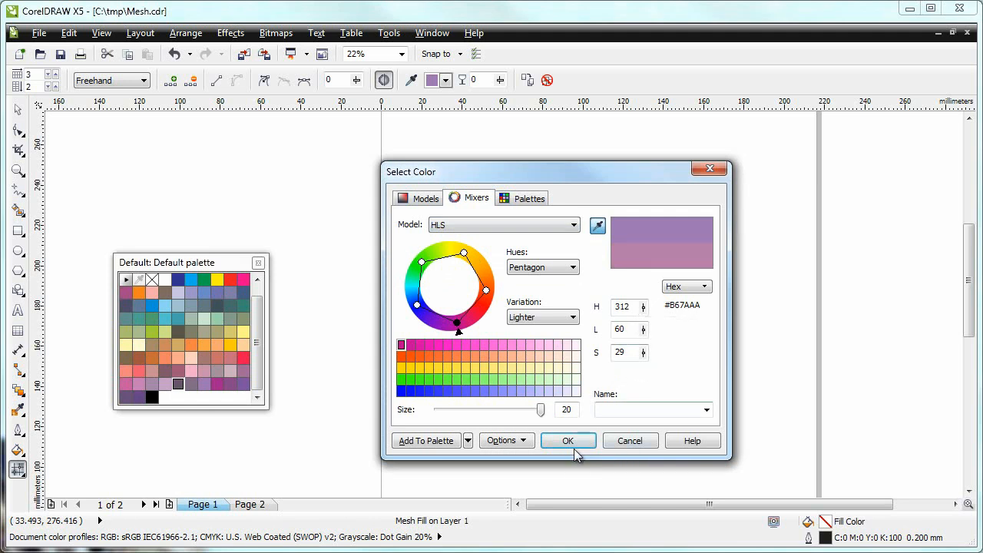
left_click(567, 440)
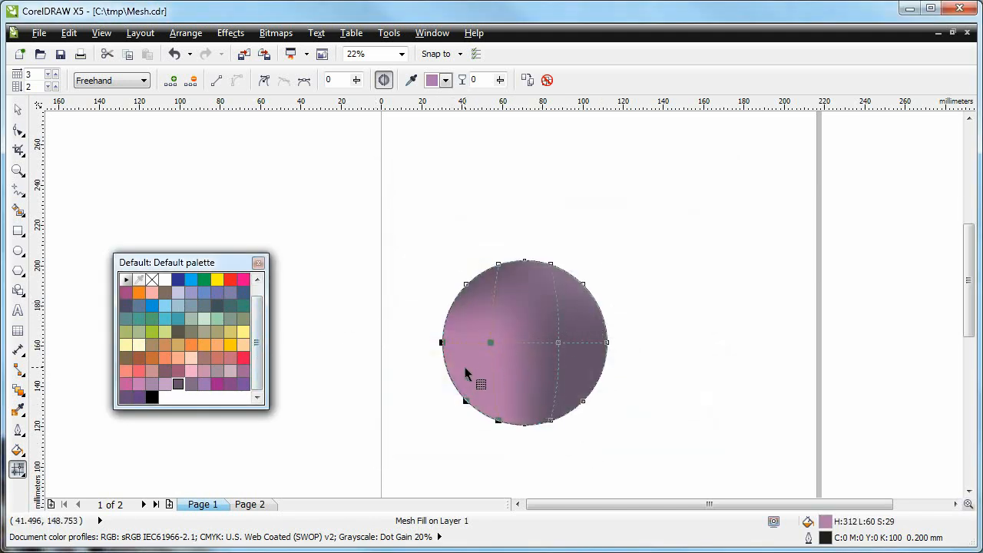
mouse_move(500, 80)
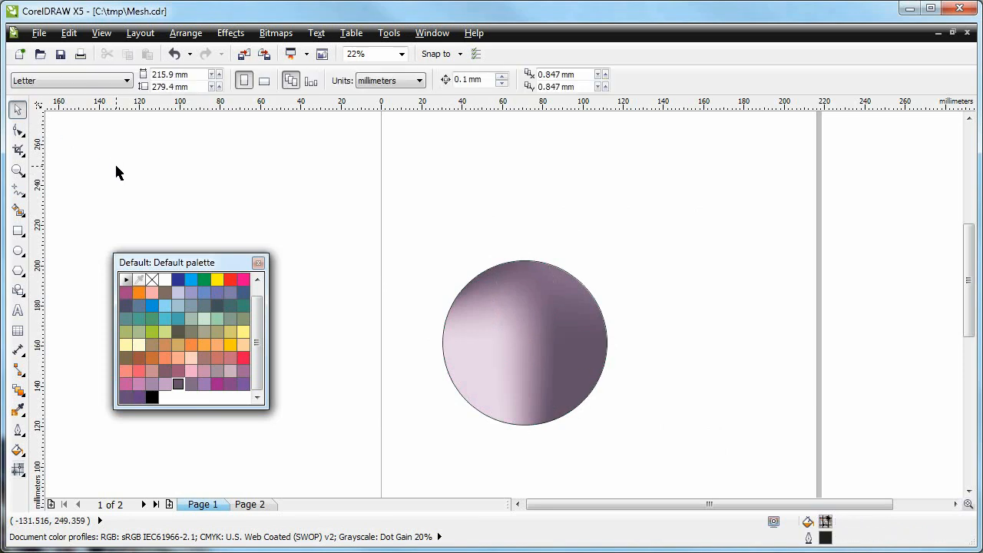
mouse_move(147, 261)
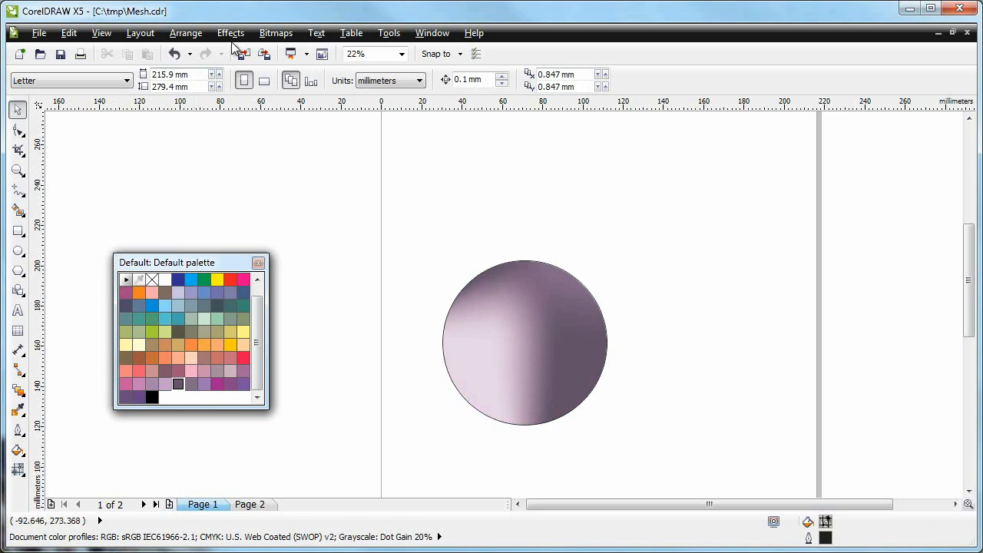
Step: Switch to Wireframe view and browse the hummingbird outlines on Page 2
left_click(185, 33)
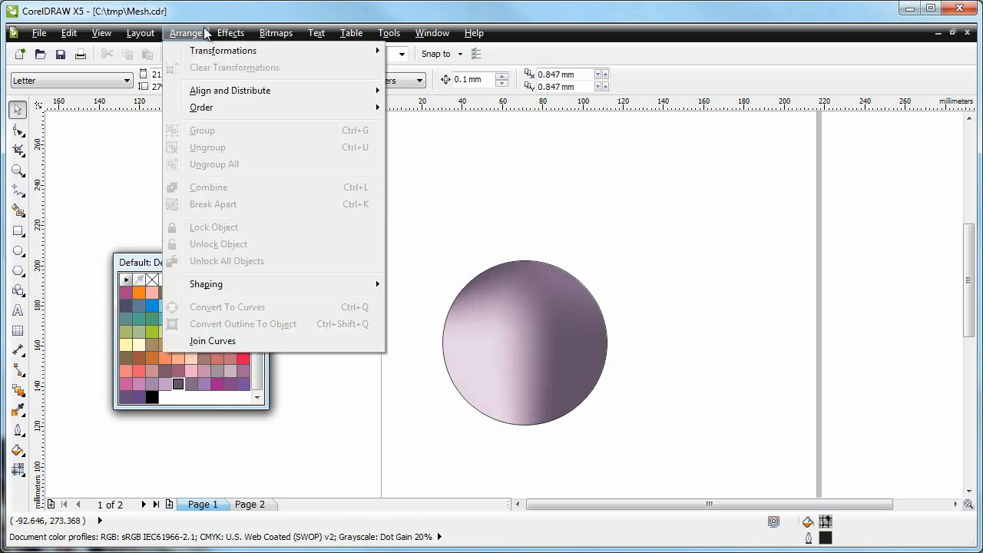
left_click(100, 33)
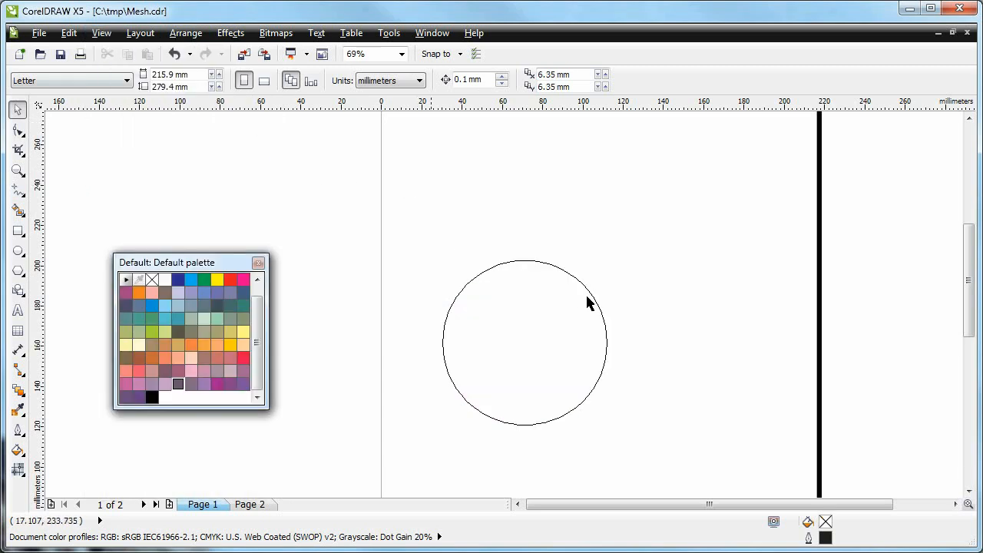
mouse_move(261, 486)
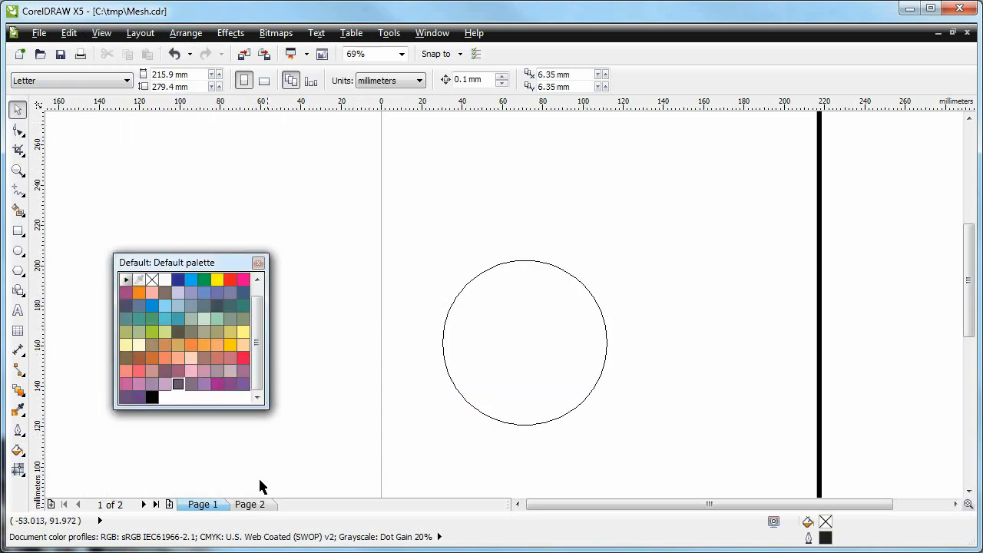
left_click(250, 505)
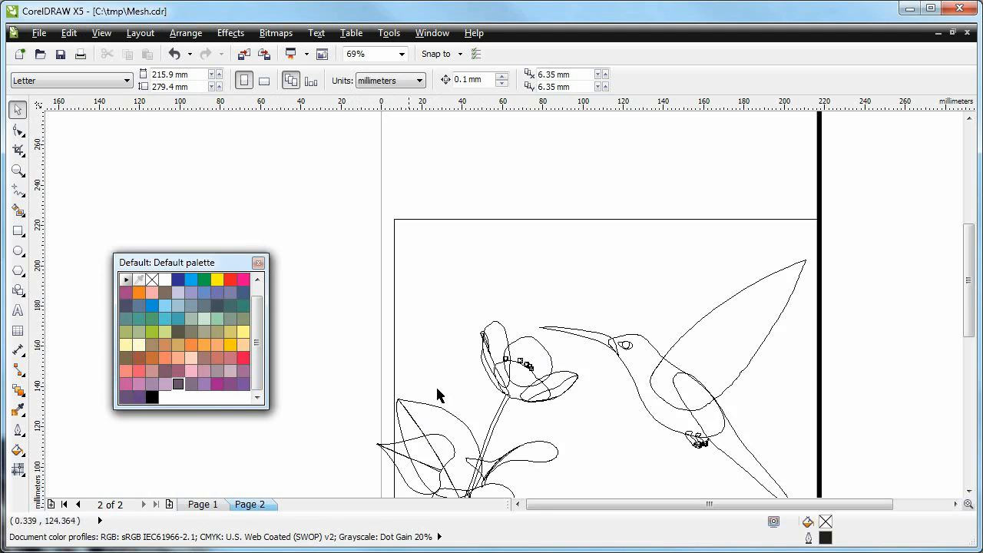
scroll("down", 3)
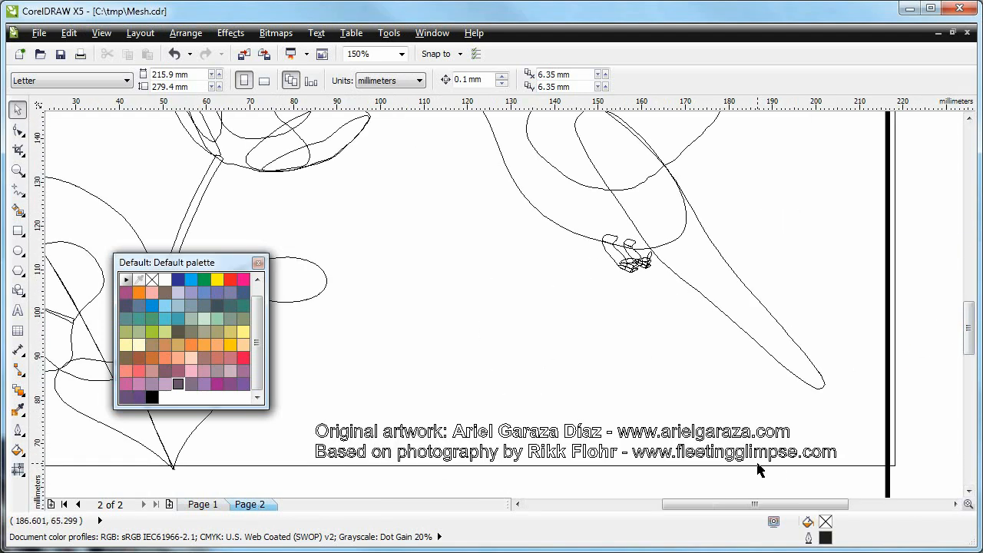
mouse_move(521, 445)
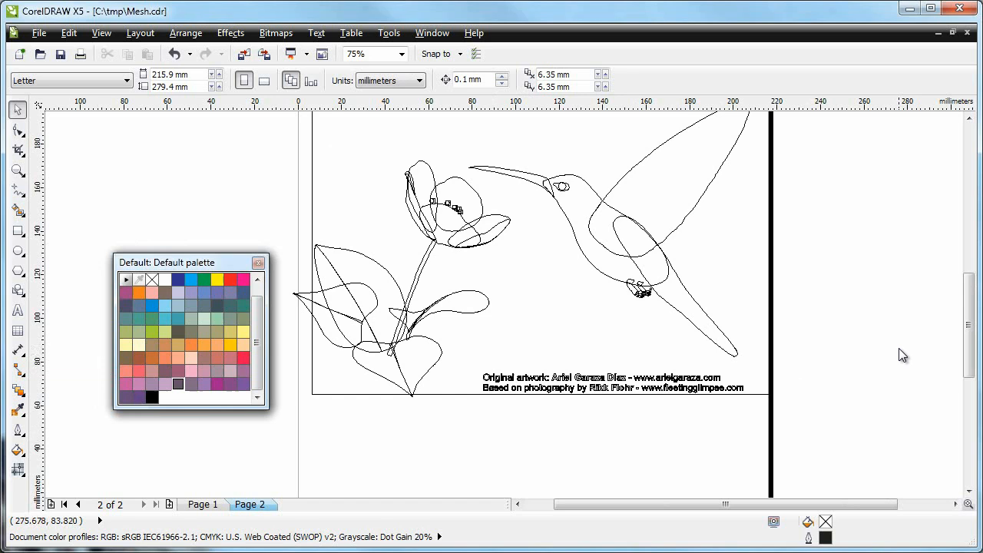
scroll("down", 3)
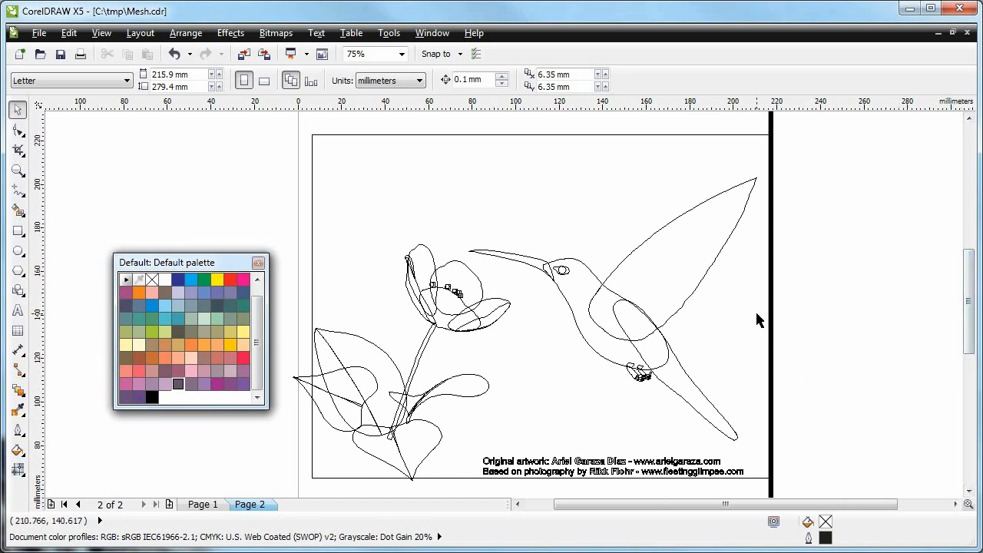
mouse_move(668, 269)
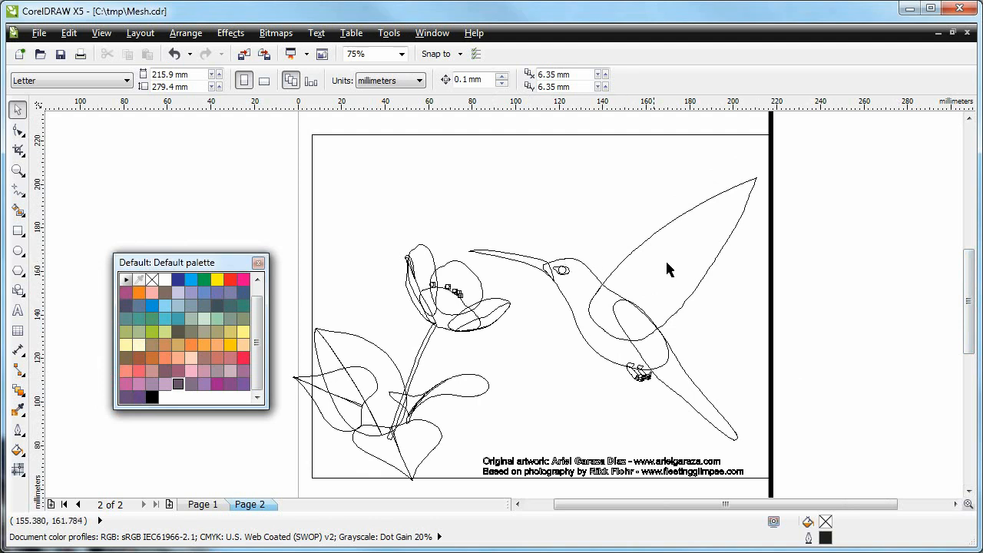
mouse_move(576, 287)
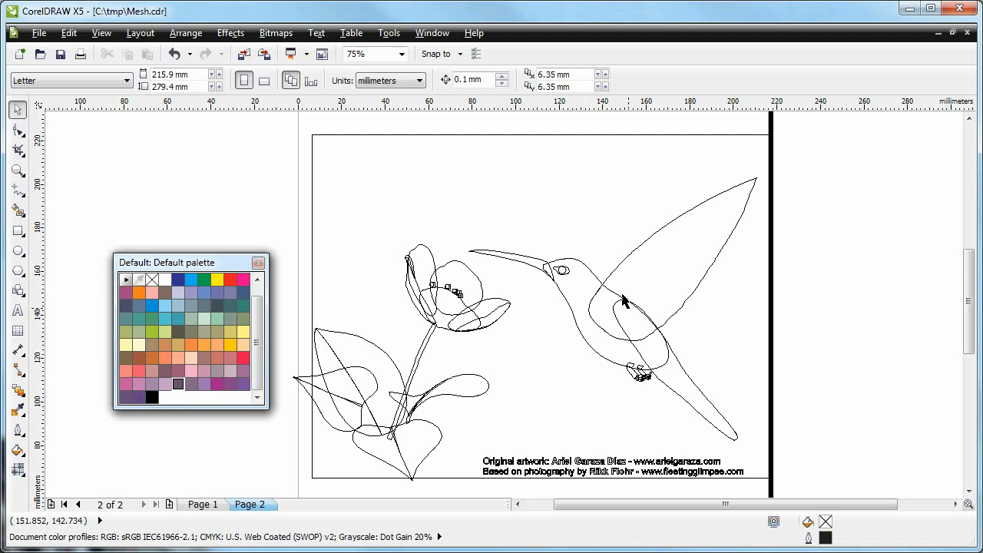
left_click(101, 32)
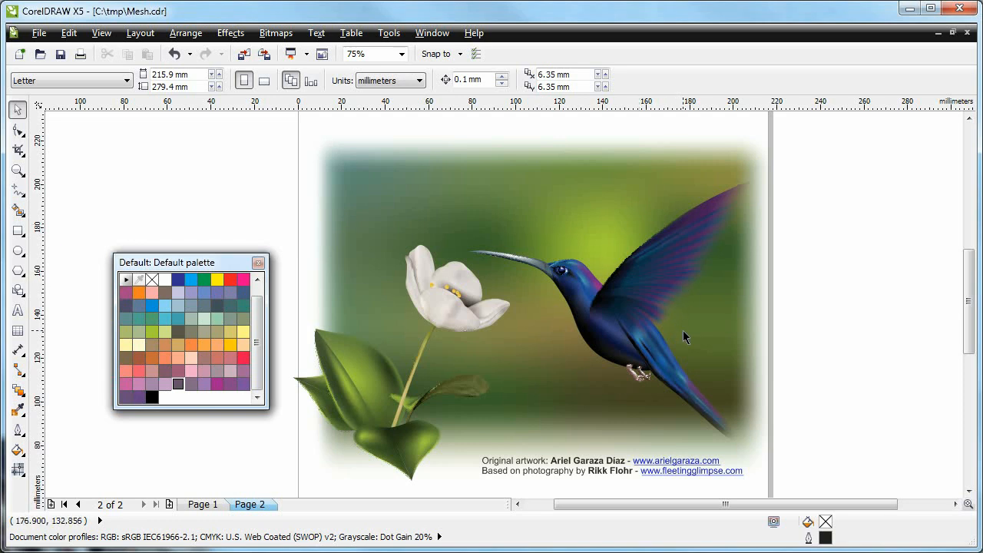
mouse_move(801, 305)
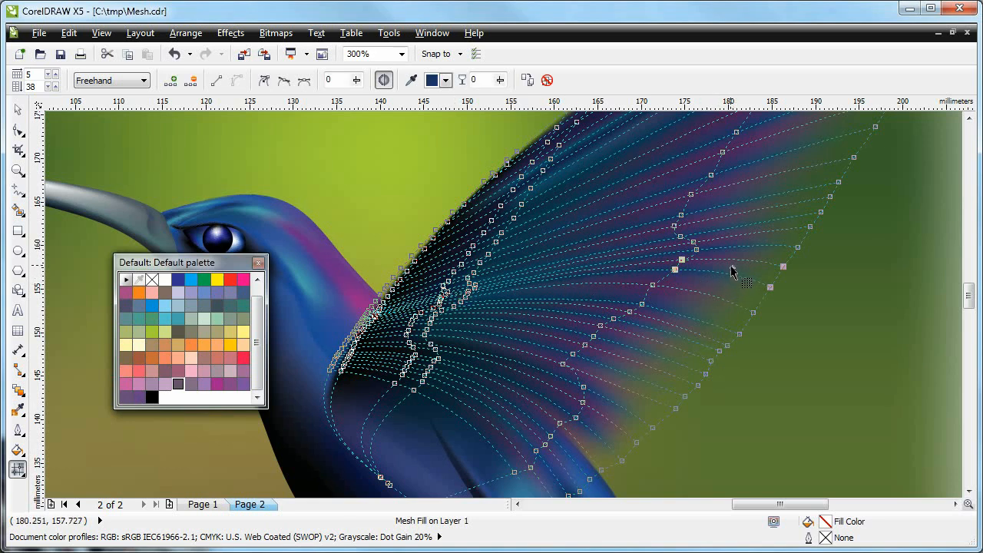
mouse_move(695, 367)
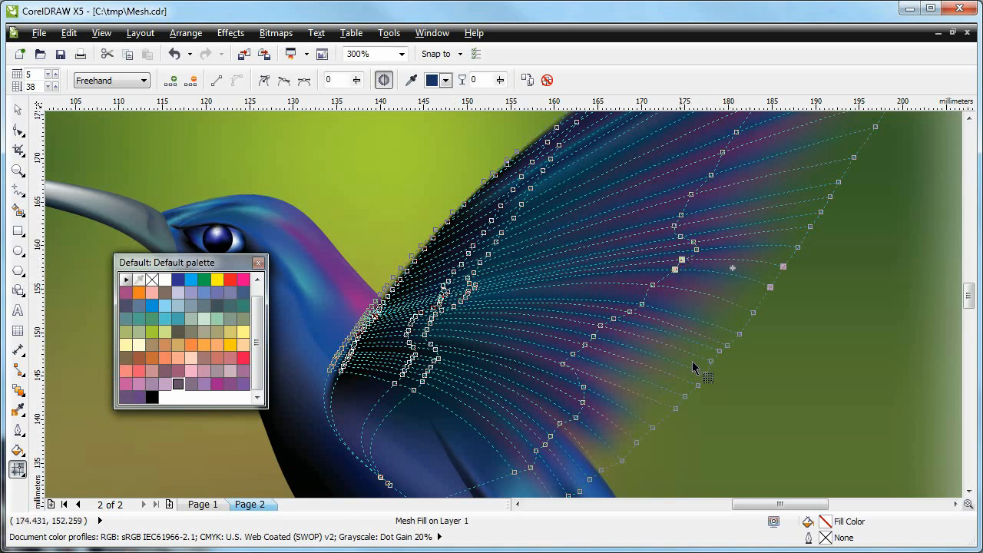
mouse_move(803, 360)
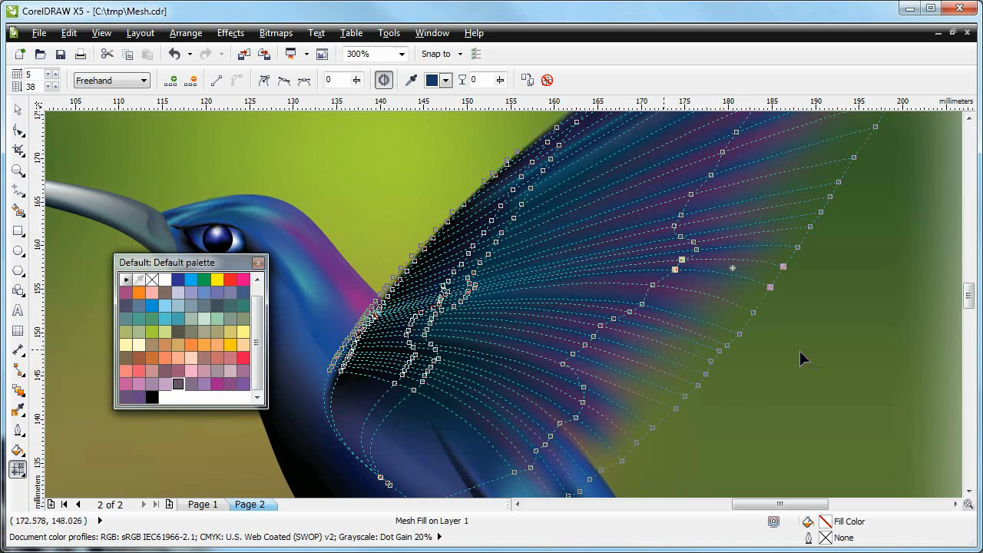
mouse_move(691, 310)
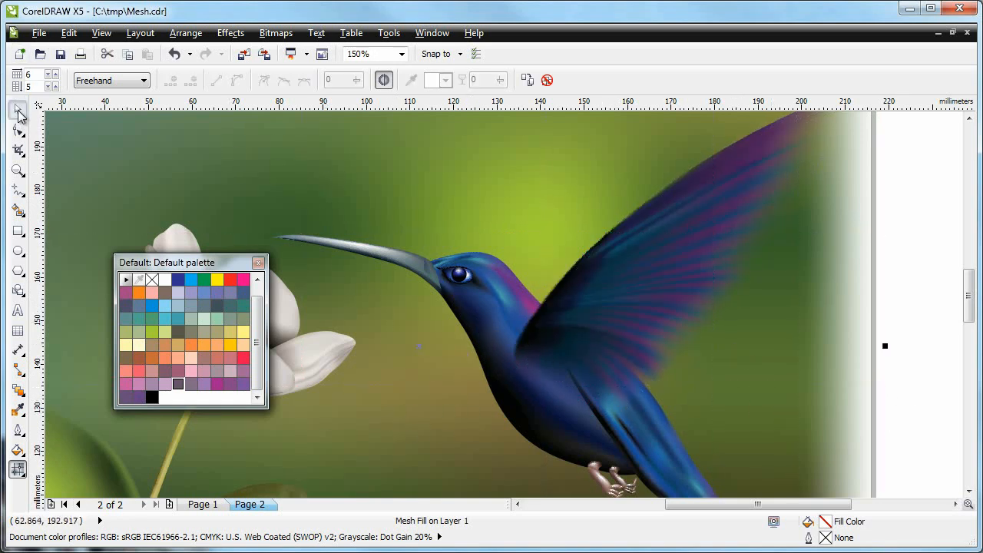
Step: Switch to the Pick tool to stop editing the wing mesh
left_click(18, 110)
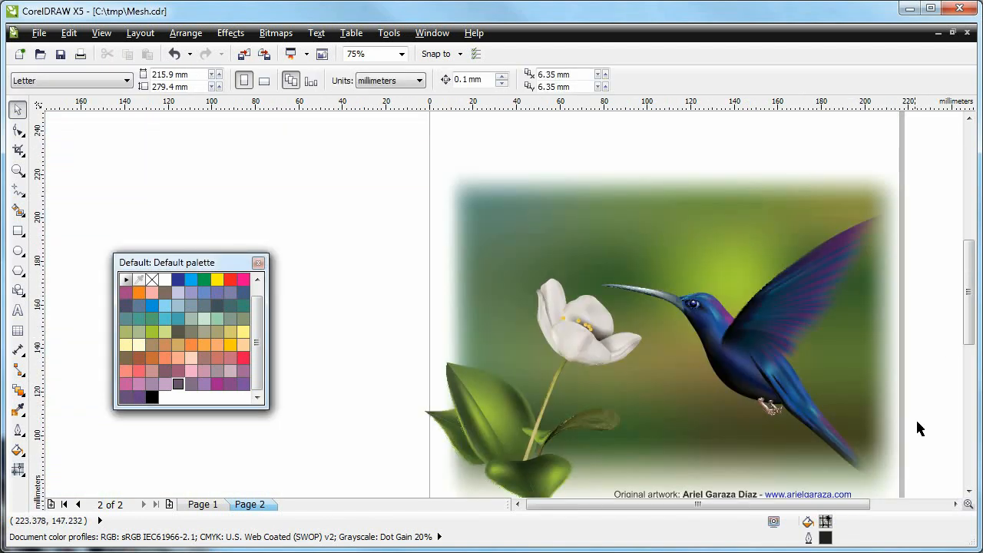
mouse_move(928, 458)
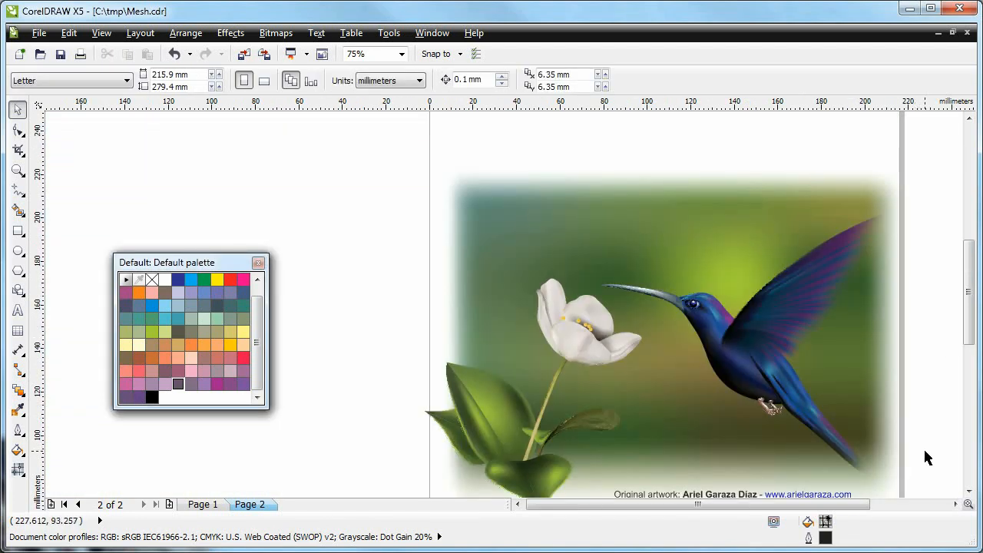